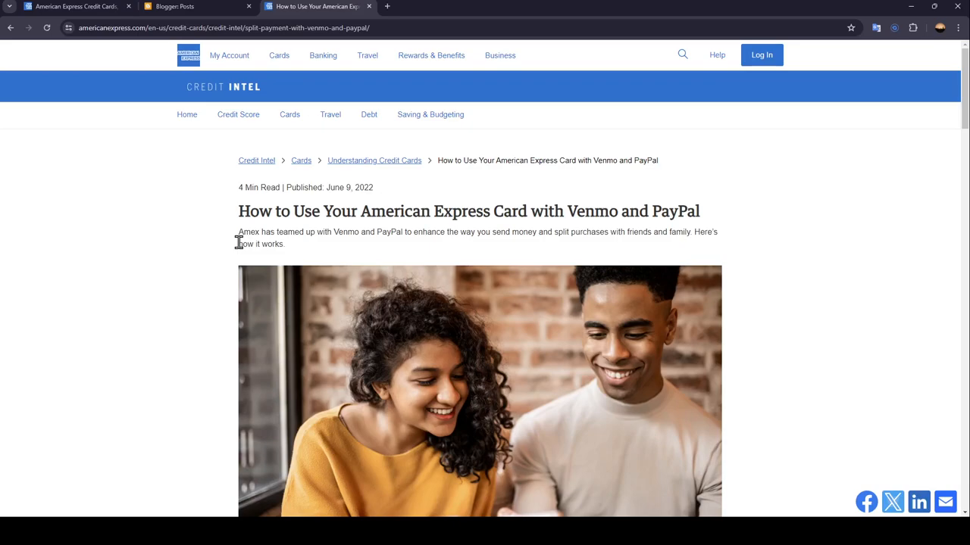
pyautogui.moveTo(261, 160)
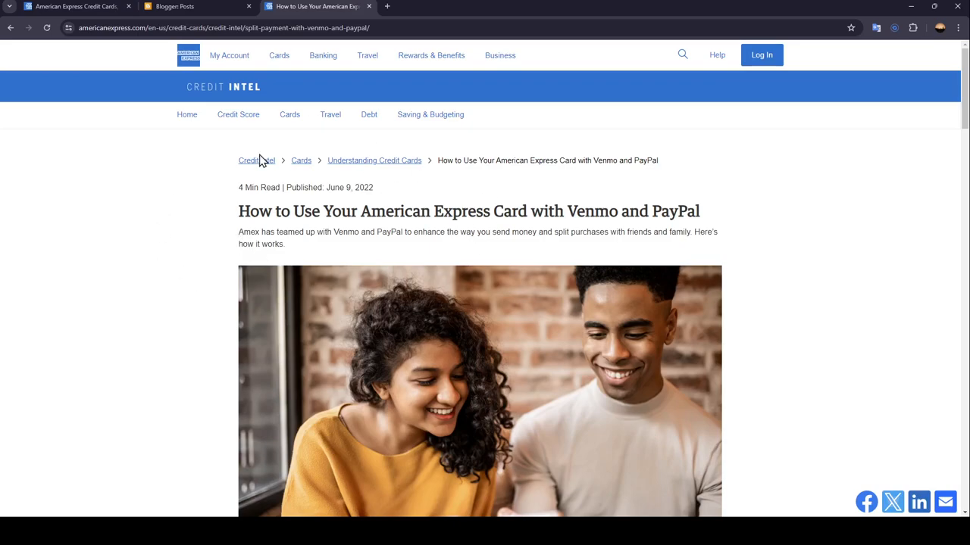
pyautogui.moveTo(406, 145)
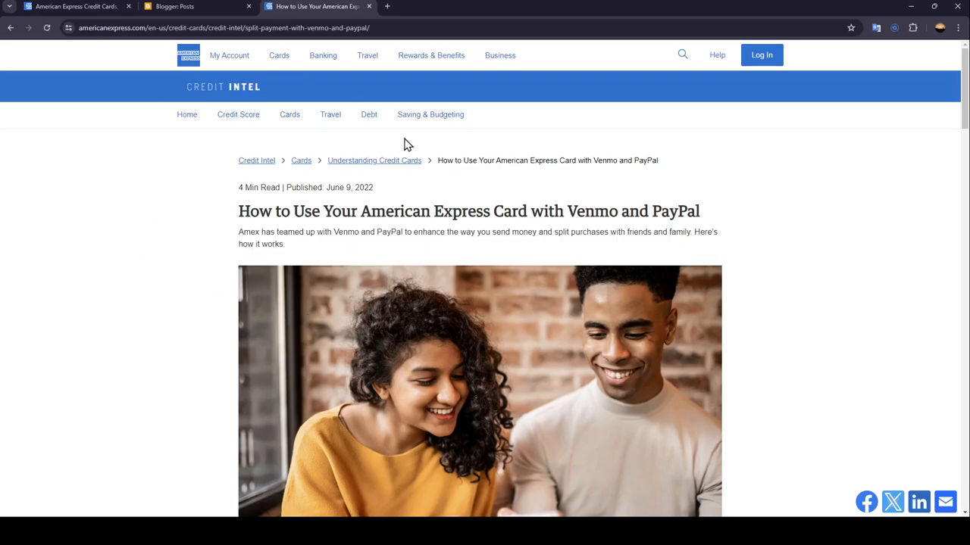
pyautogui.moveTo(230, 225)
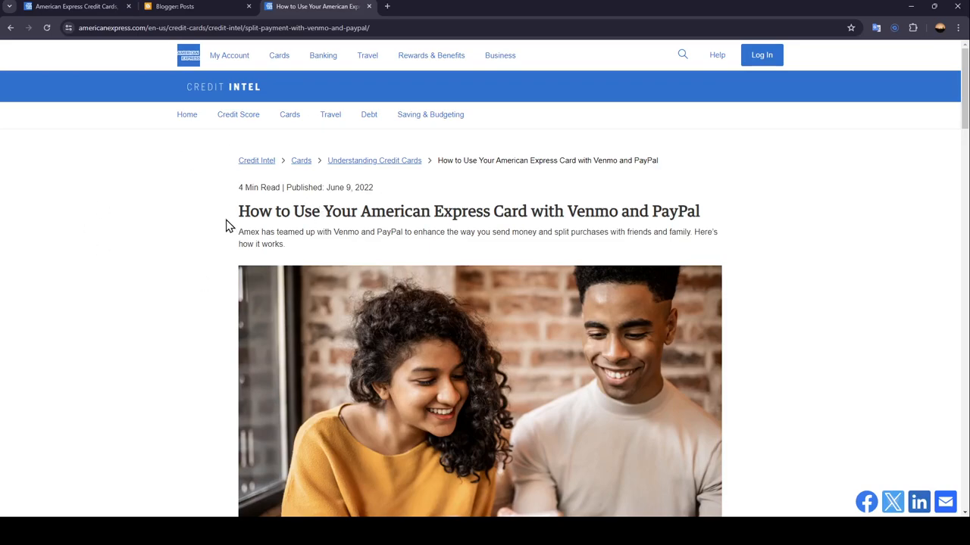
pyautogui.moveTo(300, 228)
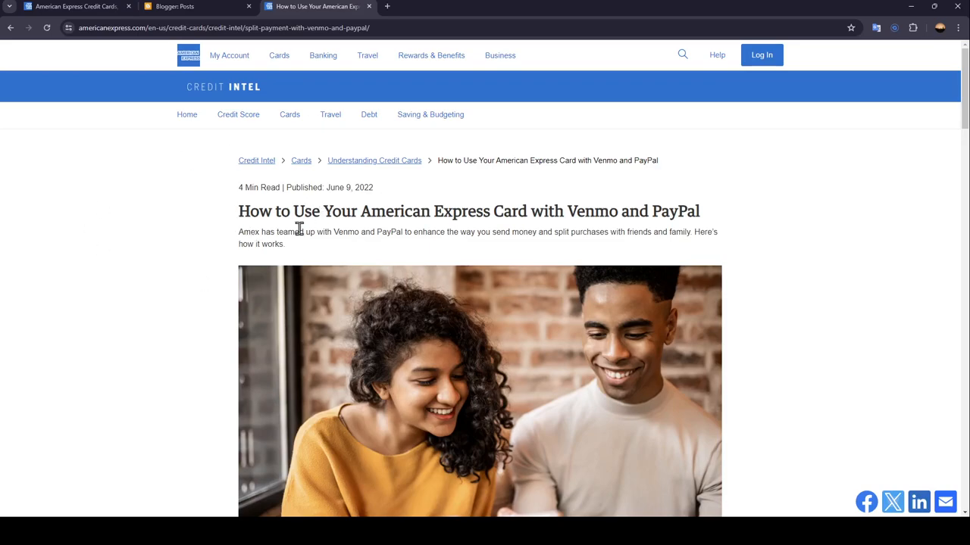
pyautogui.moveTo(427, 228)
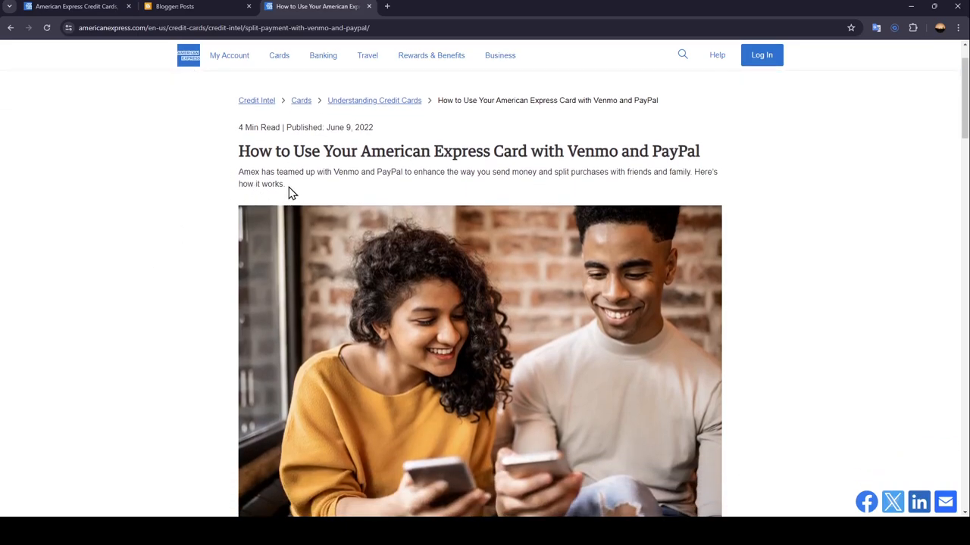
pyautogui.moveTo(403, 196)
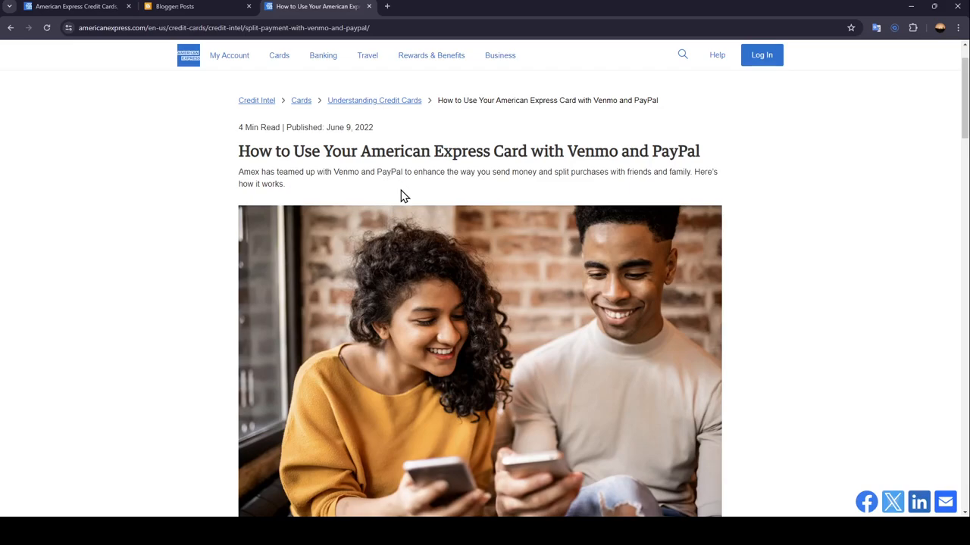
pyautogui.moveTo(564, 188)
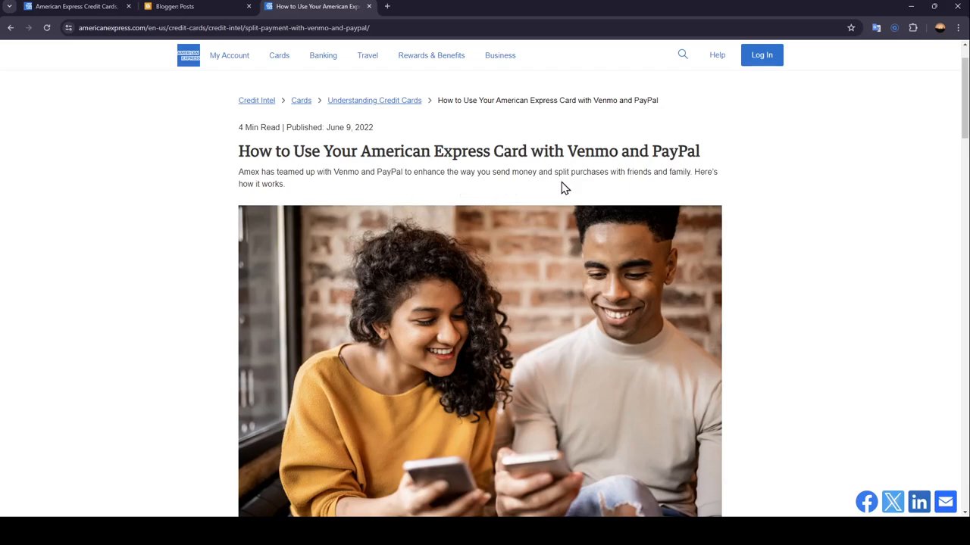
pyautogui.moveTo(667, 188)
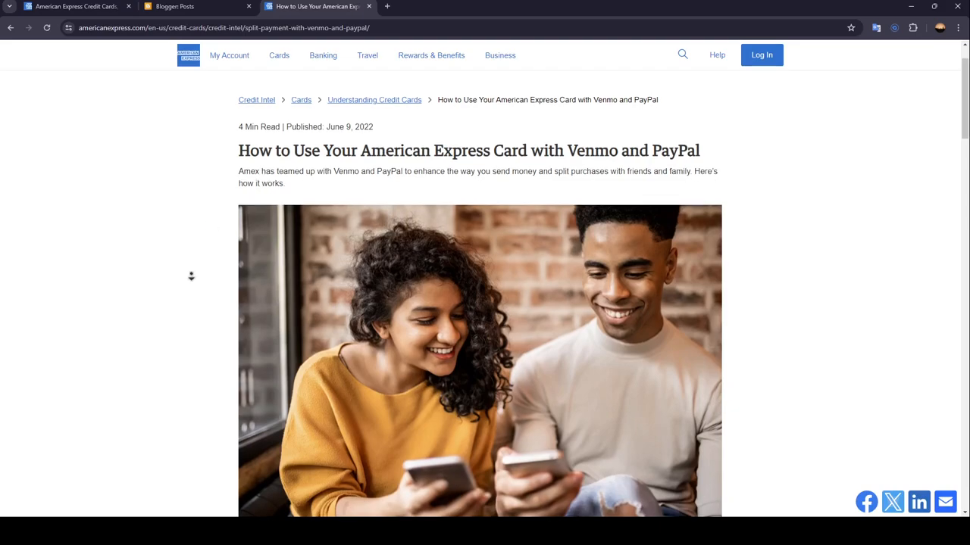
pyautogui.scroll(-3)
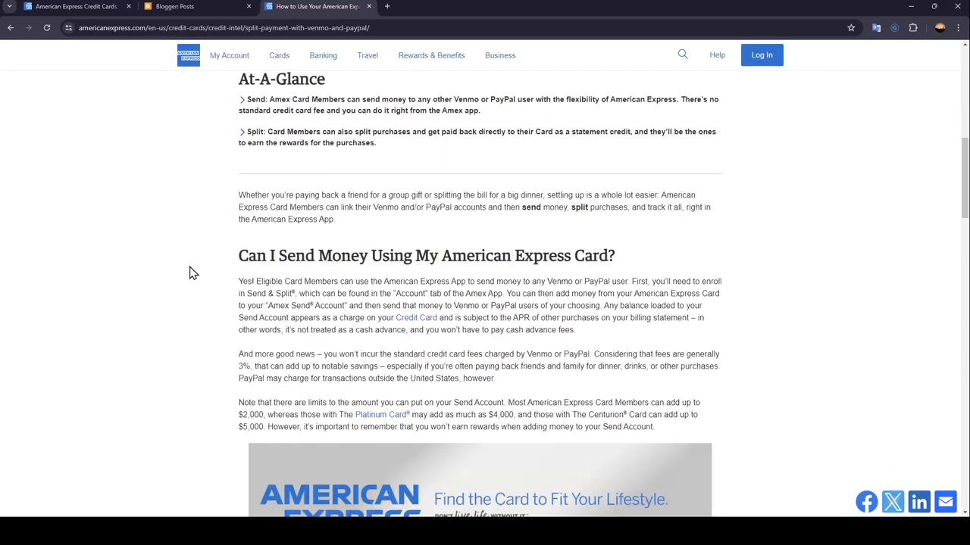
pyautogui.scroll(3)
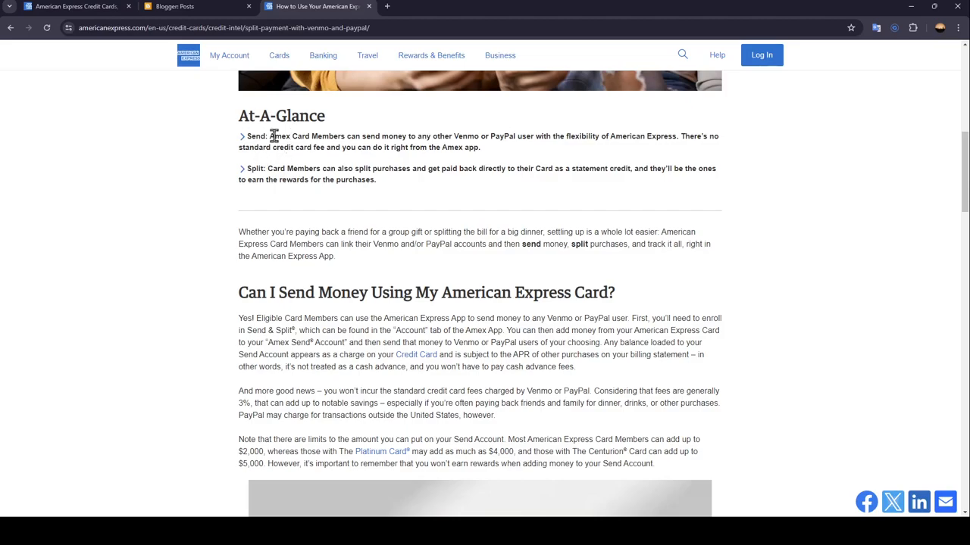
pyautogui.moveTo(355, 158)
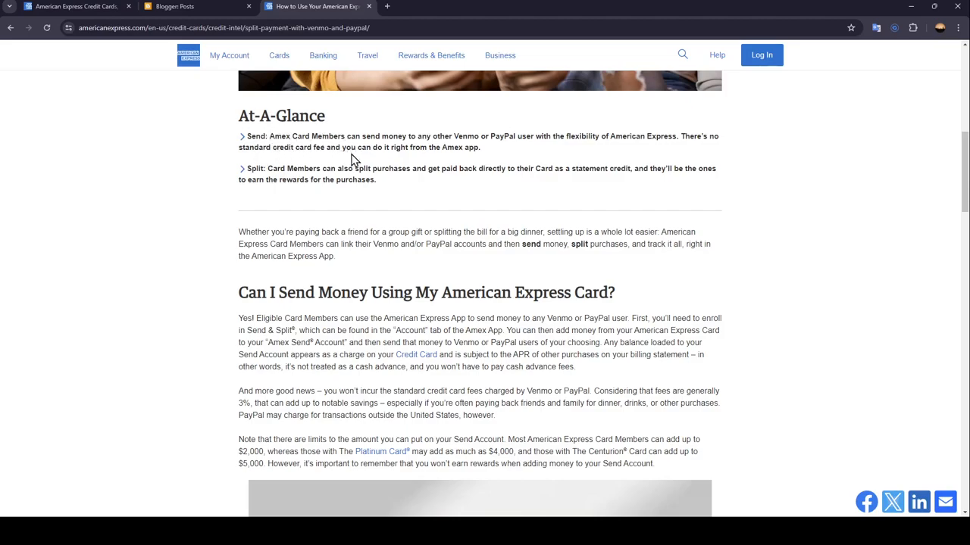
pyautogui.moveTo(491, 148)
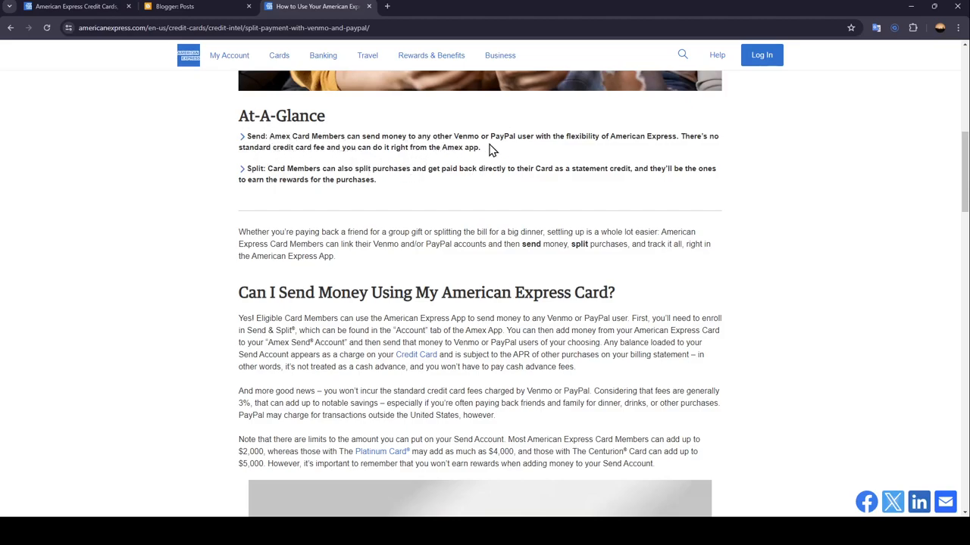
pyautogui.moveTo(544, 150)
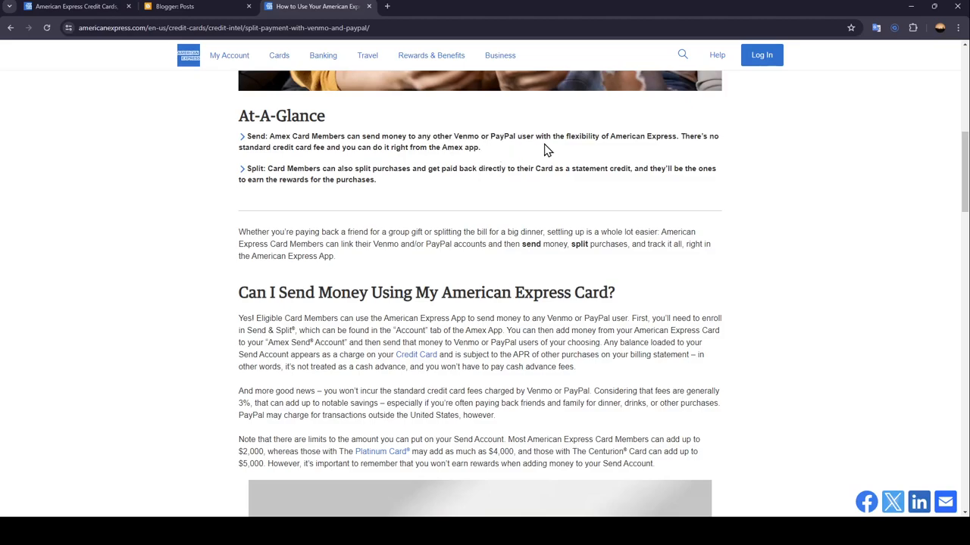
pyautogui.moveTo(651, 136)
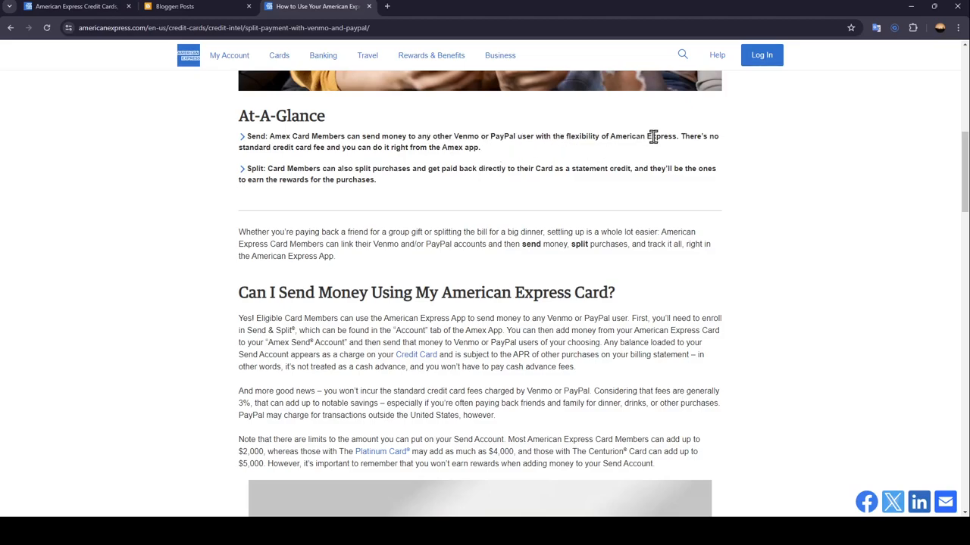
pyautogui.moveTo(286, 151)
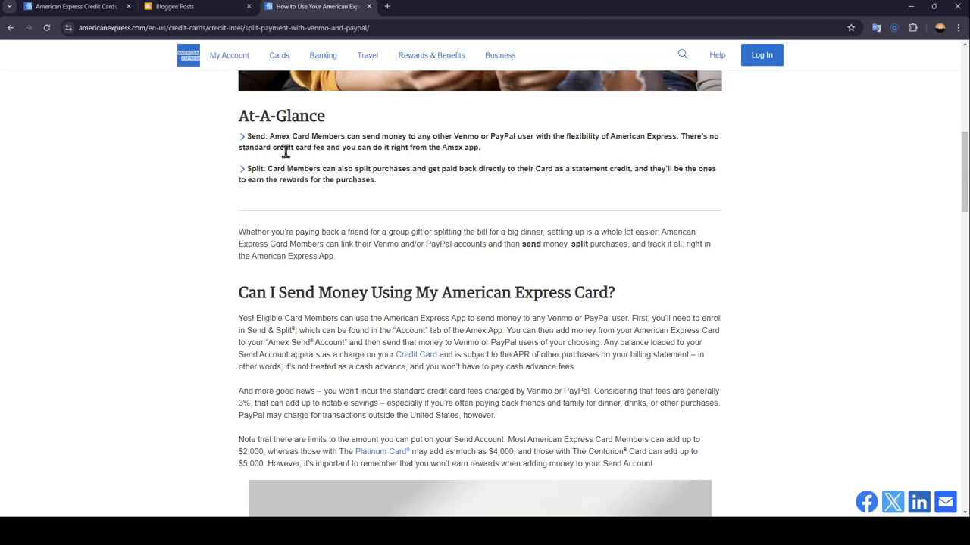
pyautogui.moveTo(381, 163)
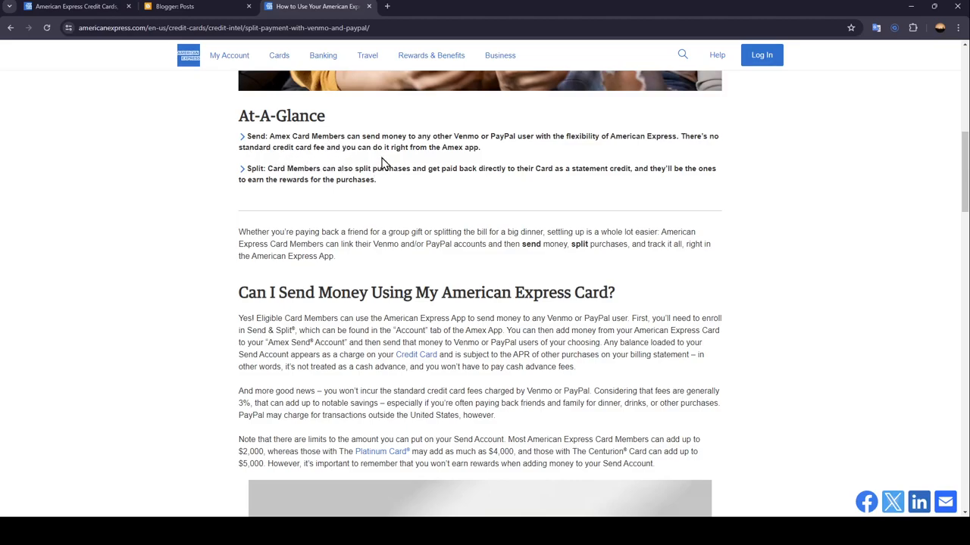
pyautogui.moveTo(484, 161)
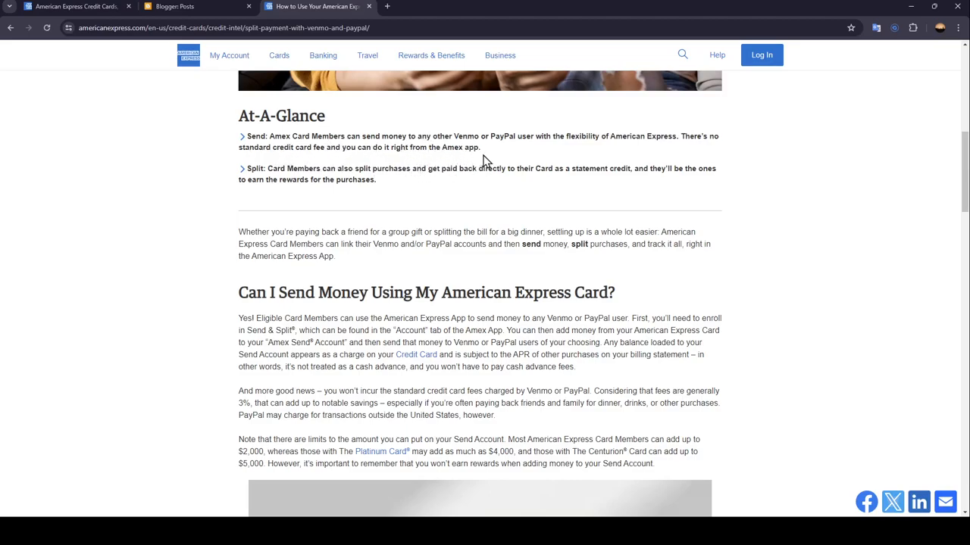
pyautogui.moveTo(255, 190)
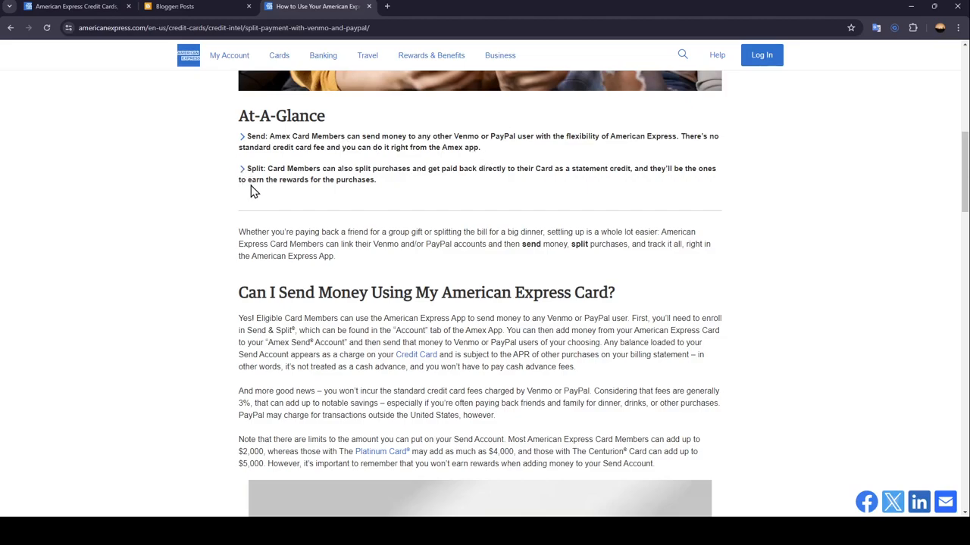
pyautogui.moveTo(371, 166)
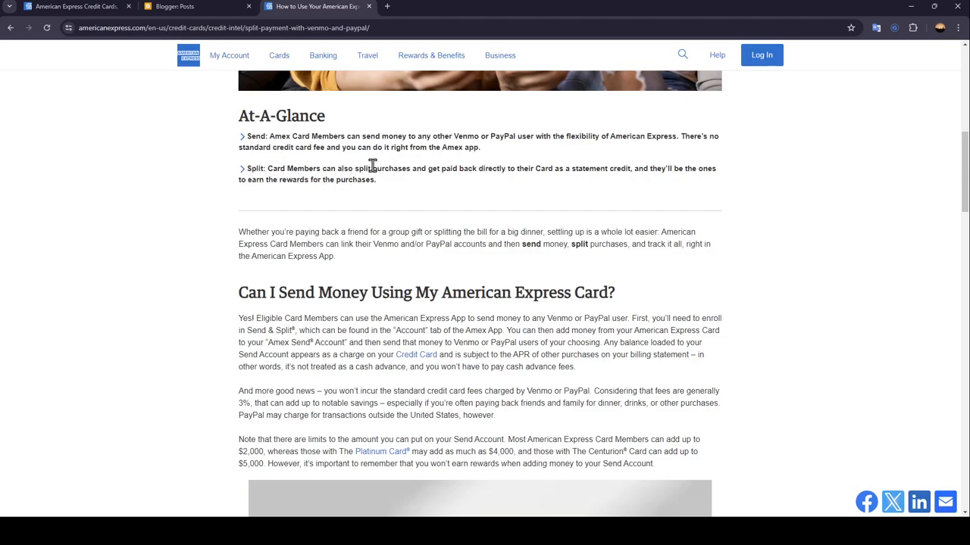
pyautogui.moveTo(485, 185)
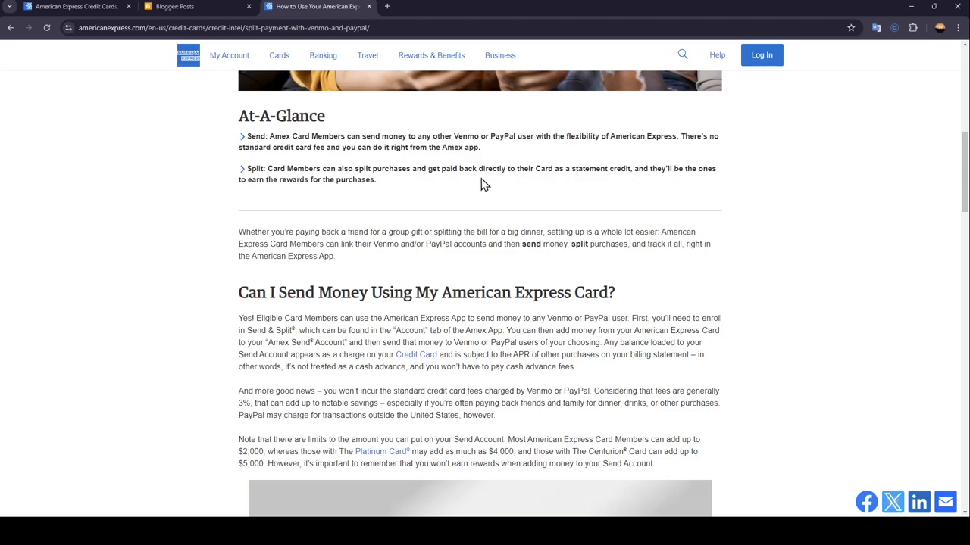
pyautogui.moveTo(581, 173)
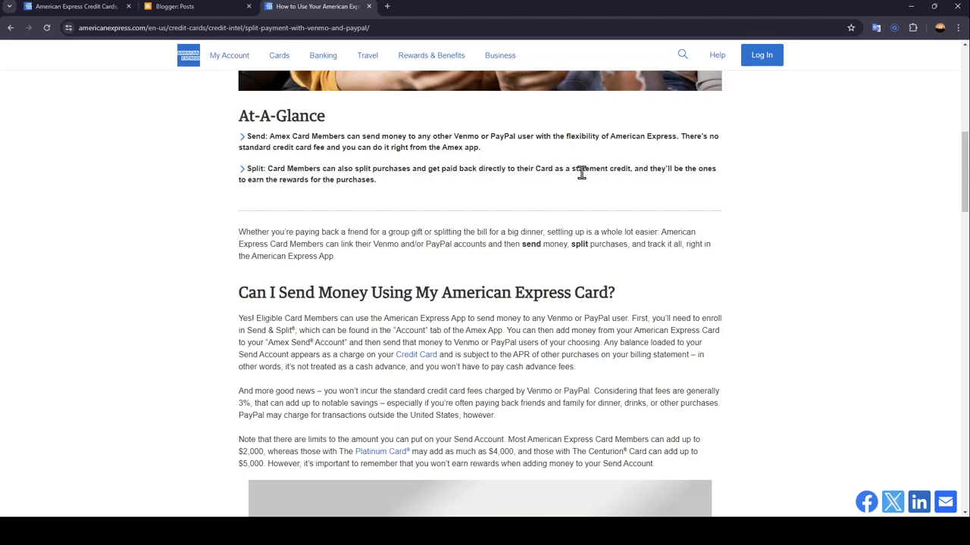
pyautogui.moveTo(676, 168)
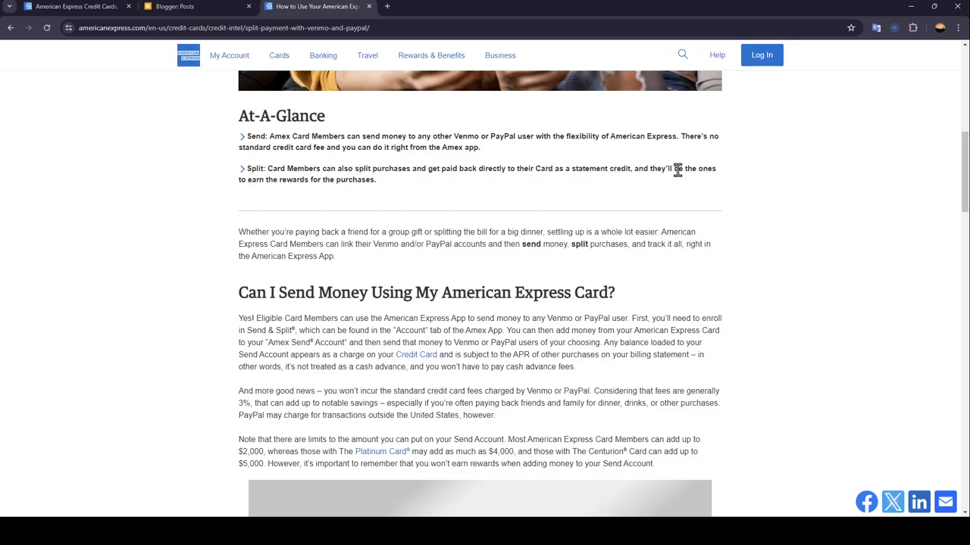
pyautogui.moveTo(318, 178)
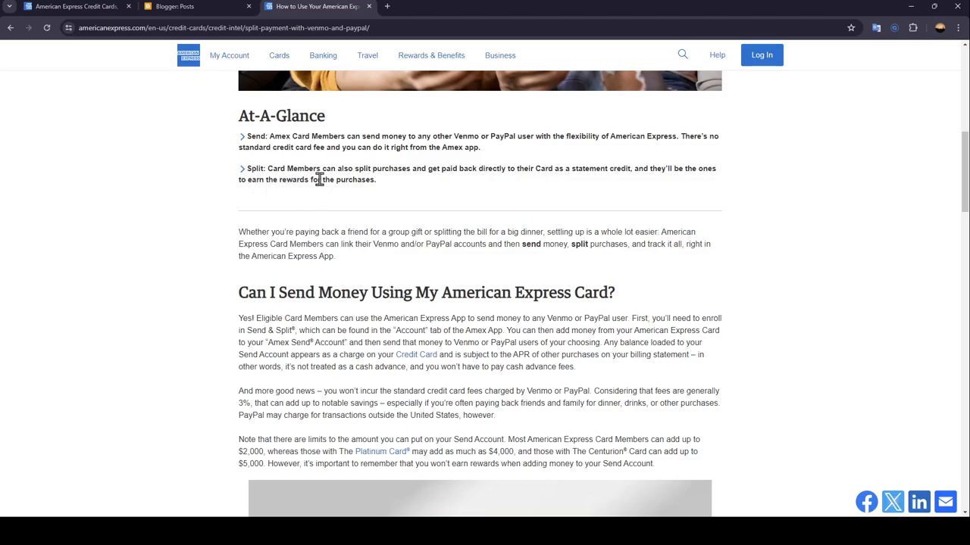
pyautogui.moveTo(248, 233)
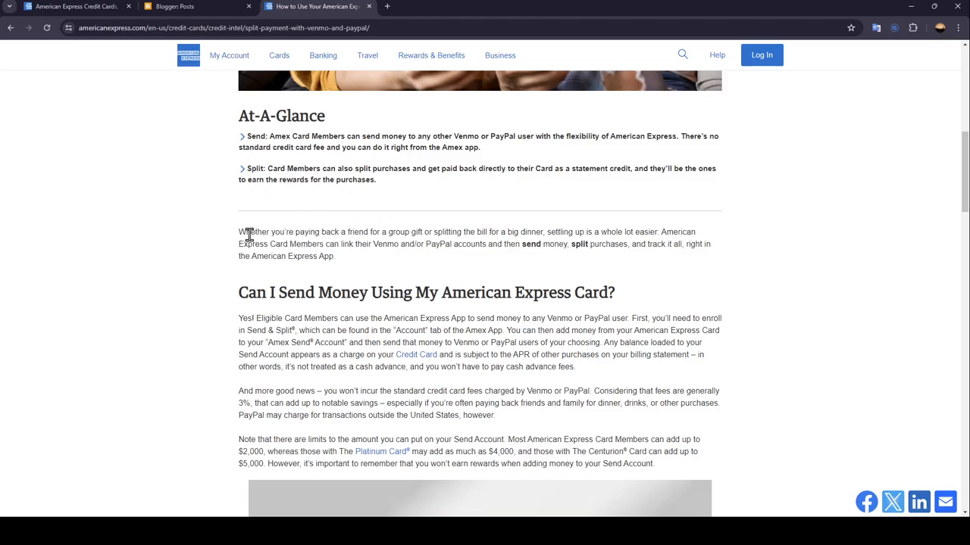
pyautogui.moveTo(365, 245)
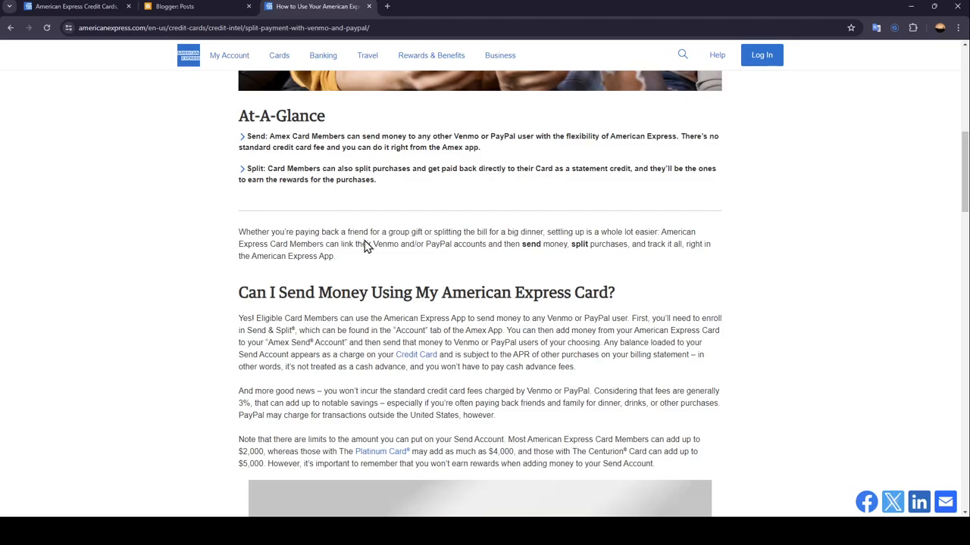
pyautogui.moveTo(485, 242)
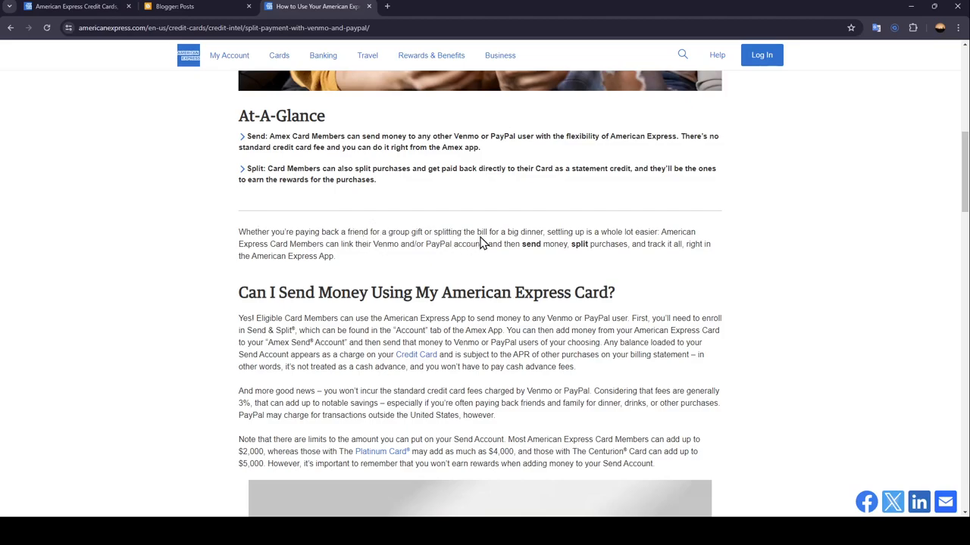
pyautogui.moveTo(542, 245)
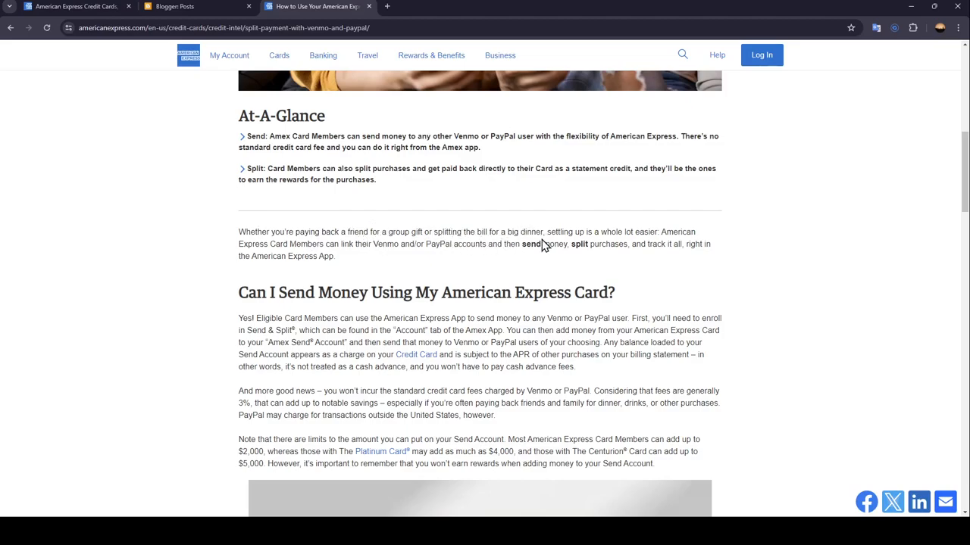
pyautogui.moveTo(642, 233)
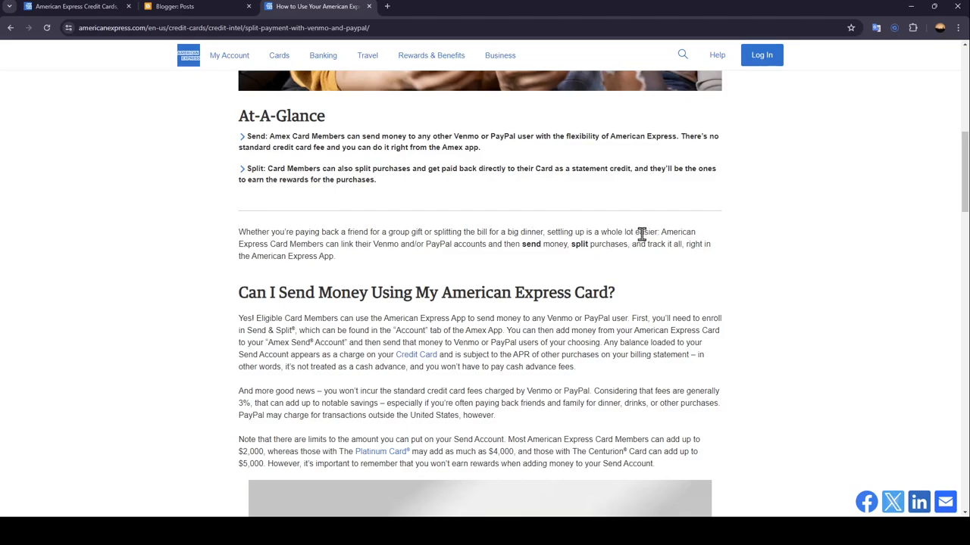
pyautogui.moveTo(252, 241)
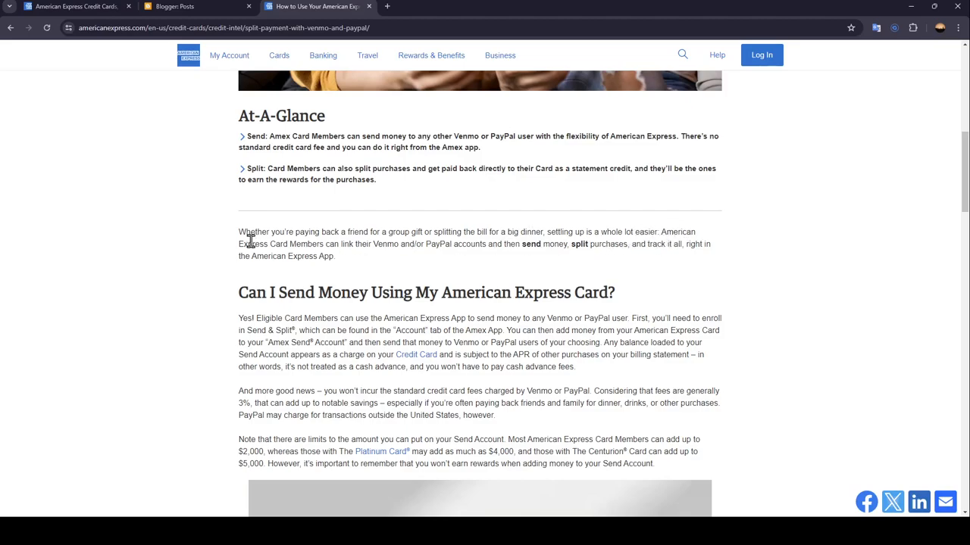
pyautogui.moveTo(356, 264)
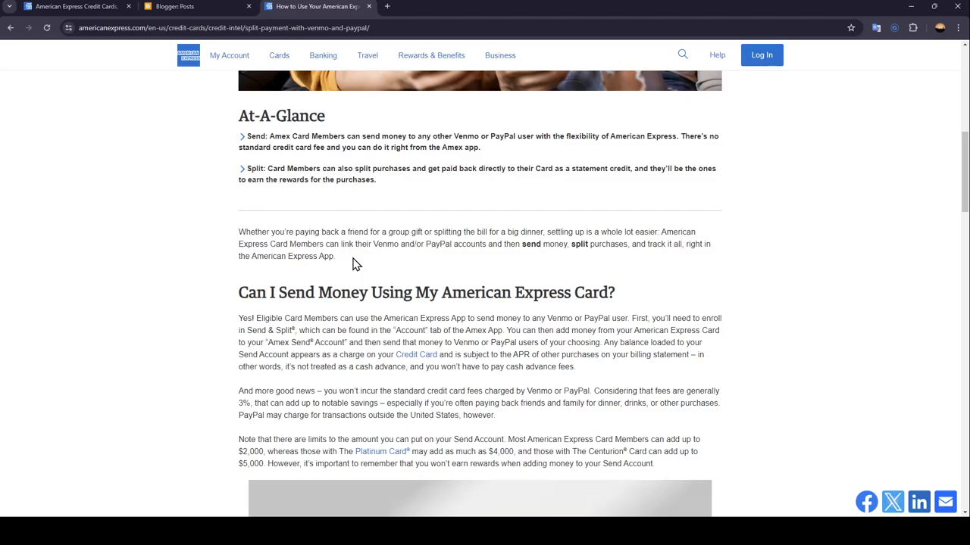
pyautogui.moveTo(485, 263)
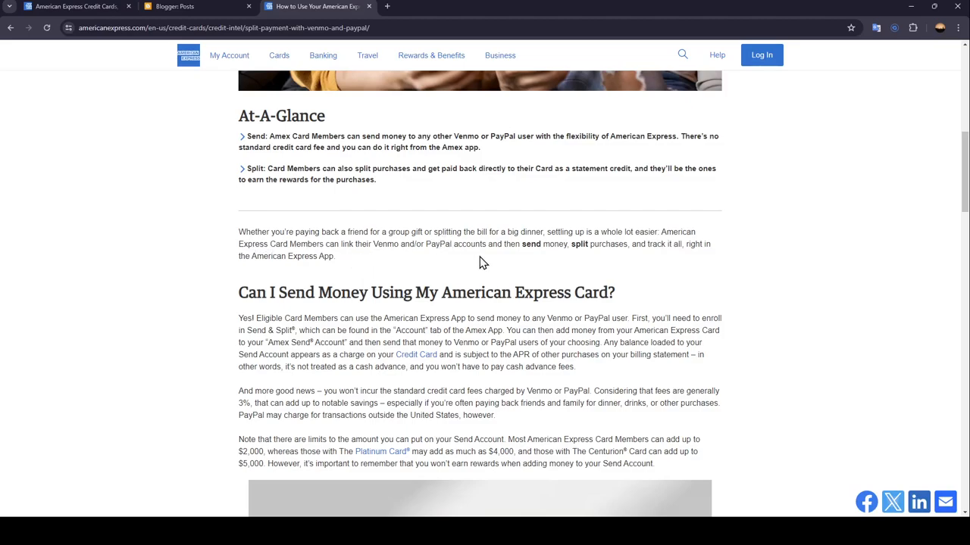
pyautogui.moveTo(559, 258)
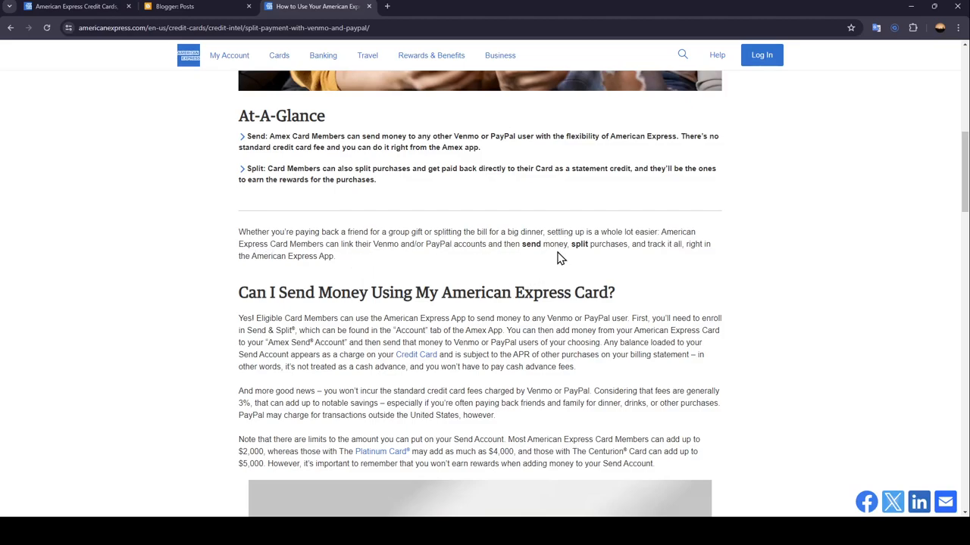
pyautogui.moveTo(645, 261)
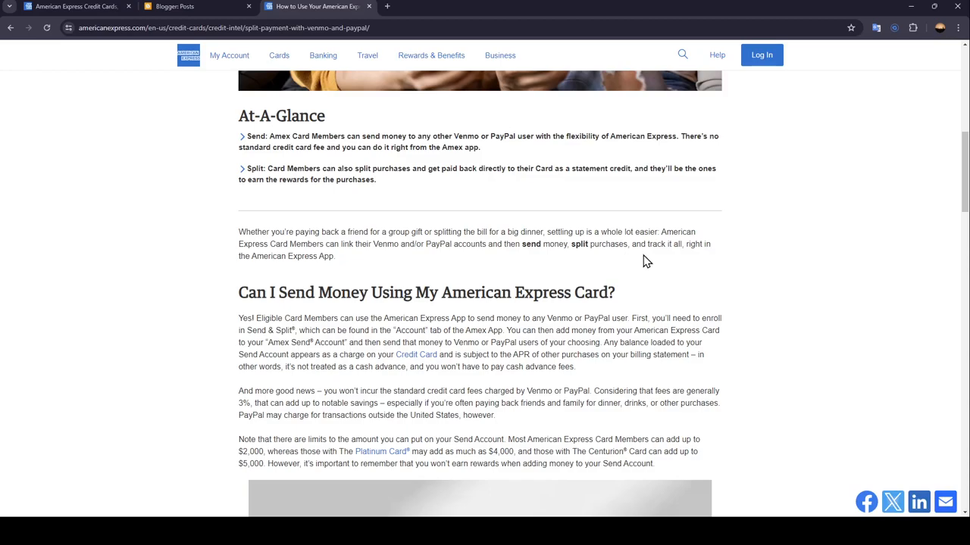
pyautogui.moveTo(293, 256)
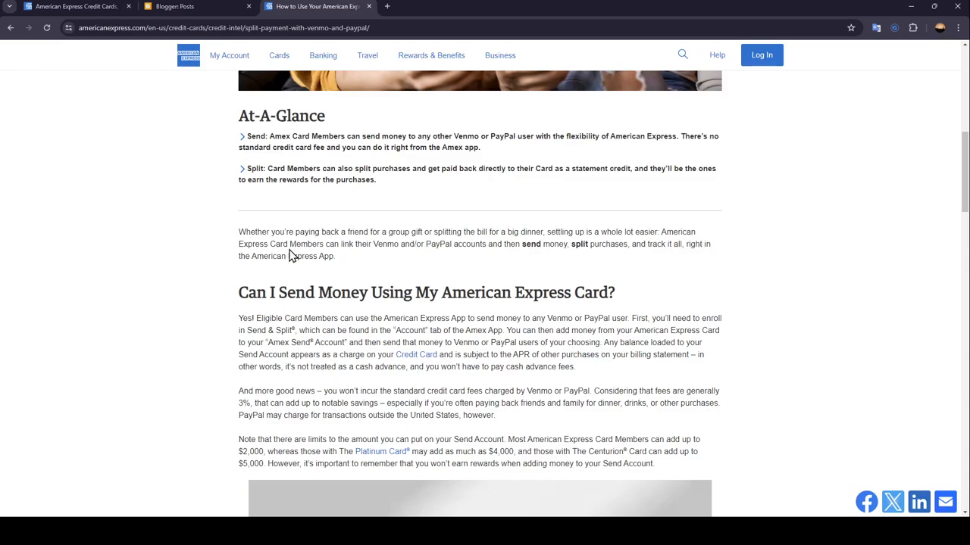
pyautogui.moveTo(224, 327)
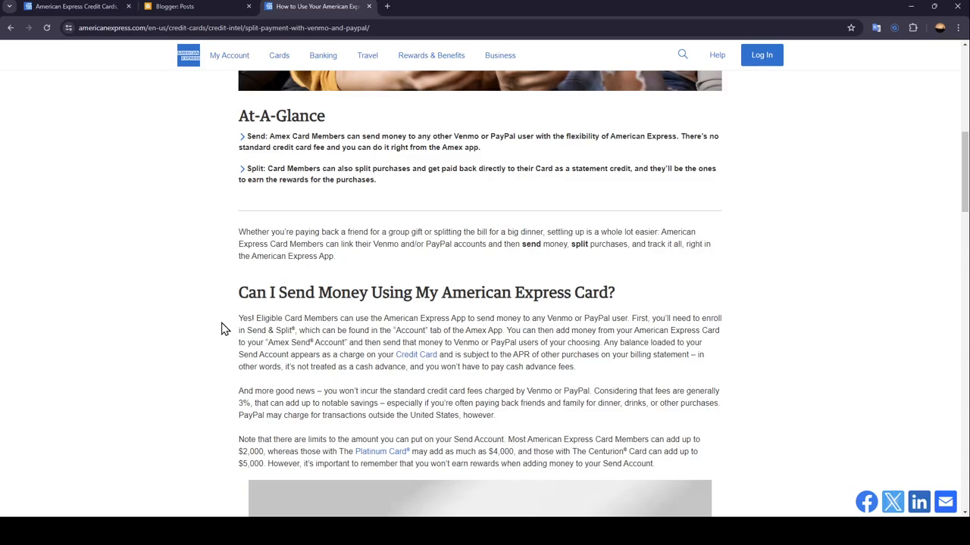
pyautogui.scroll(-3)
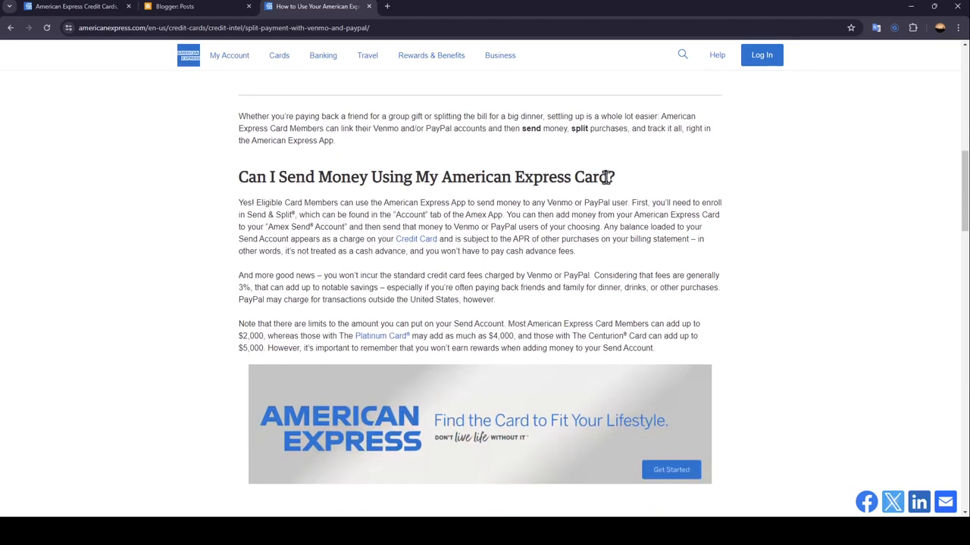
pyautogui.moveTo(310, 215)
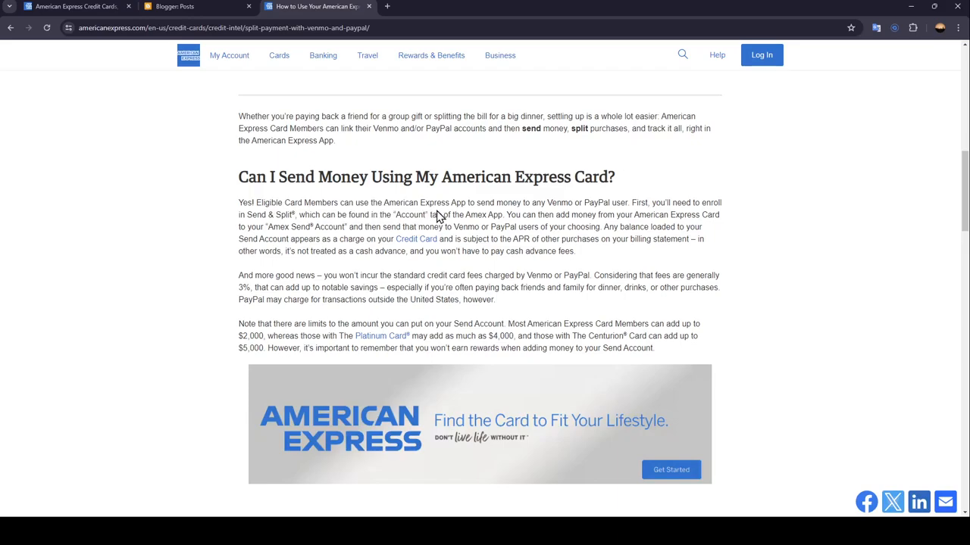
pyautogui.moveTo(568, 200)
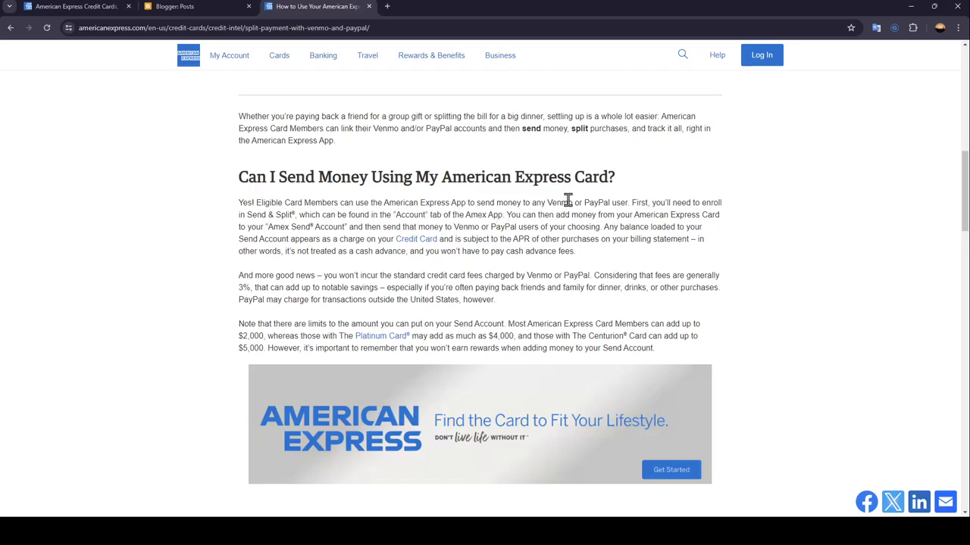
pyautogui.moveTo(685, 212)
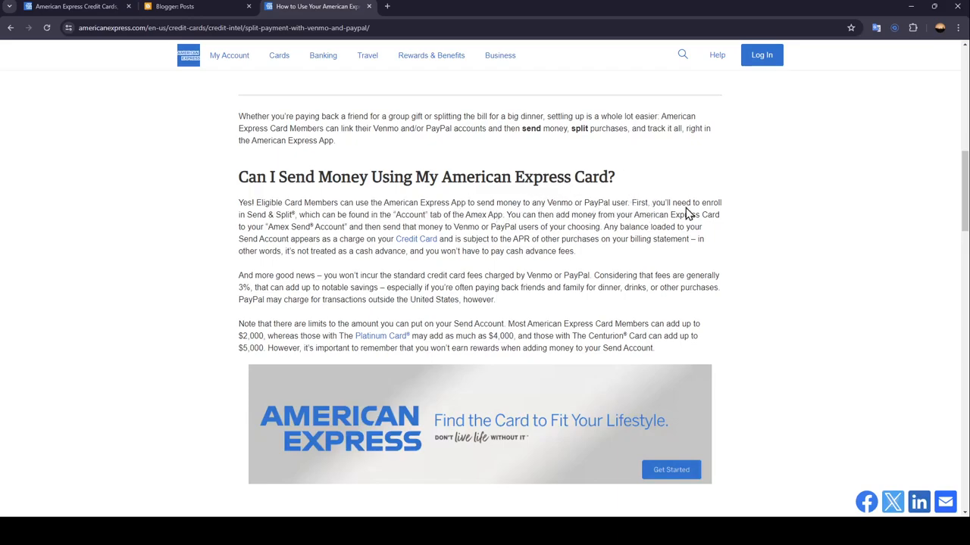
pyautogui.moveTo(276, 220)
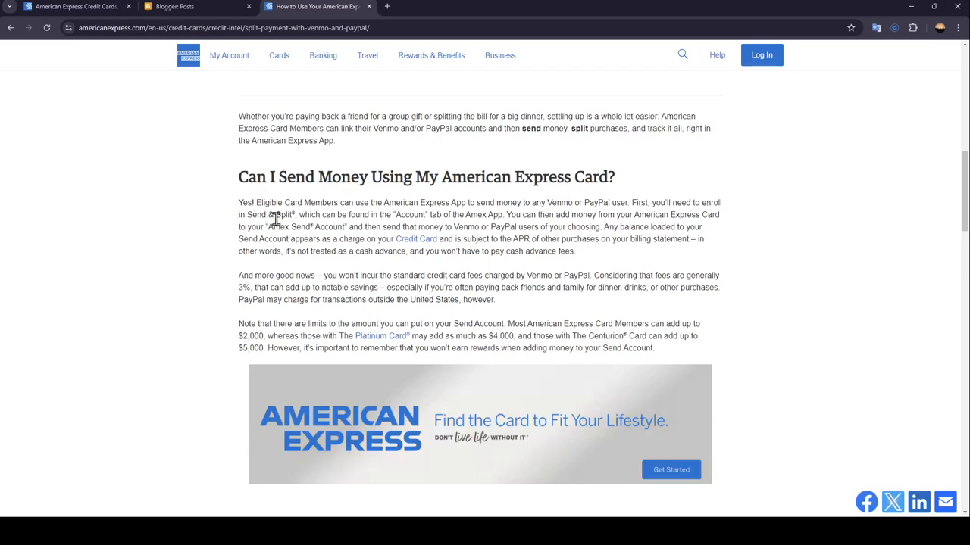
pyautogui.moveTo(427, 227)
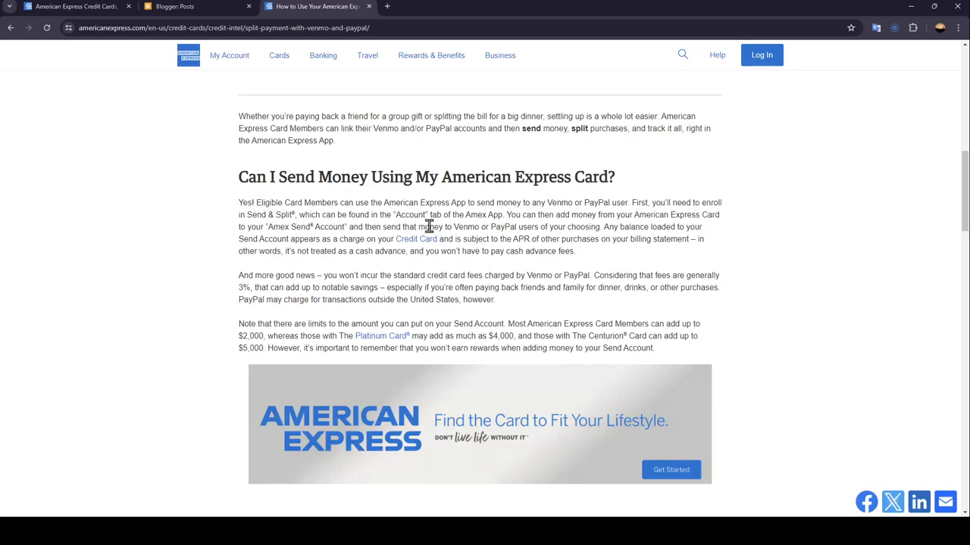
pyautogui.moveTo(503, 230)
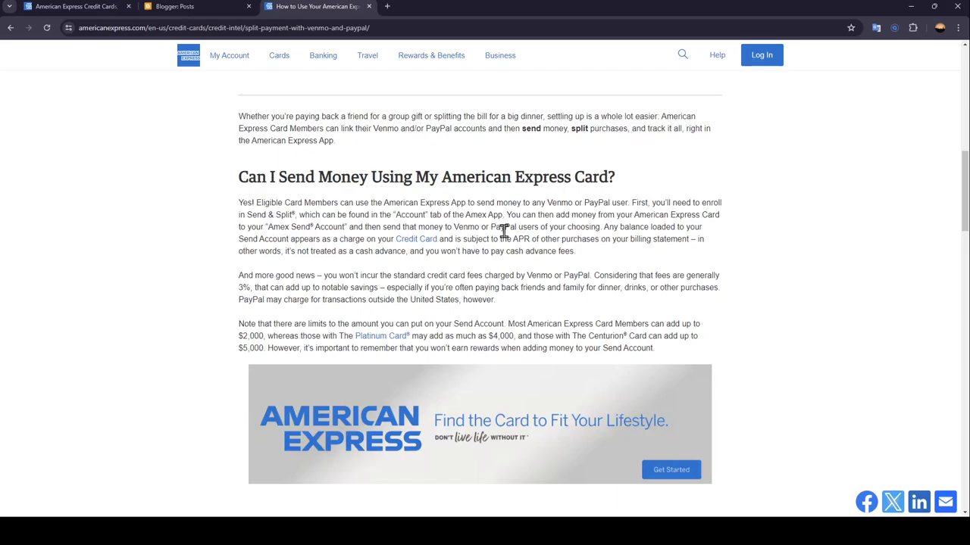
pyautogui.moveTo(624, 219)
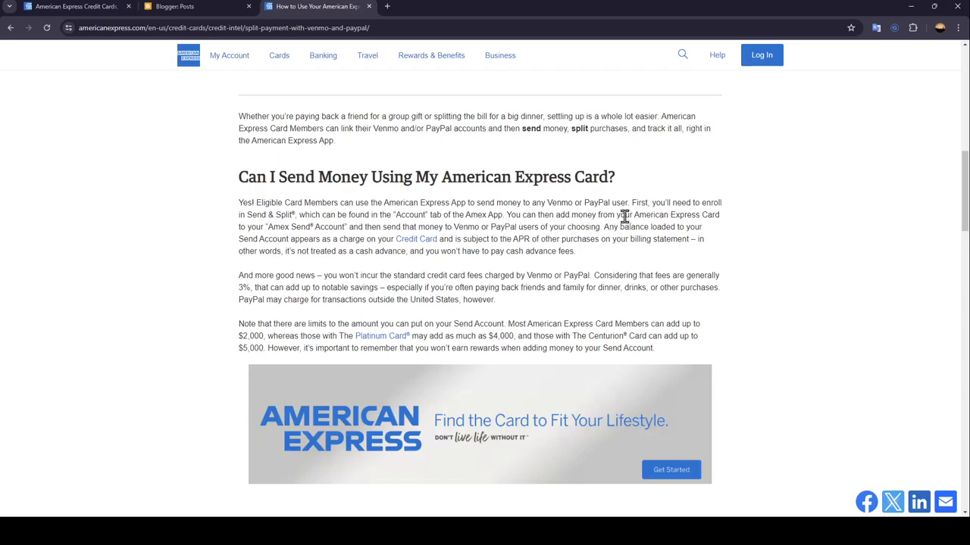
pyautogui.moveTo(280, 241)
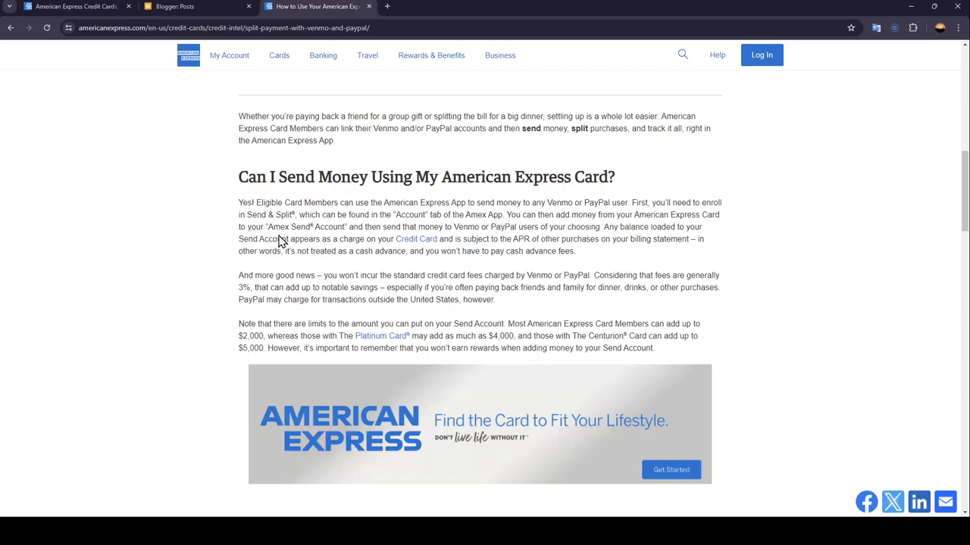
pyautogui.moveTo(415, 239)
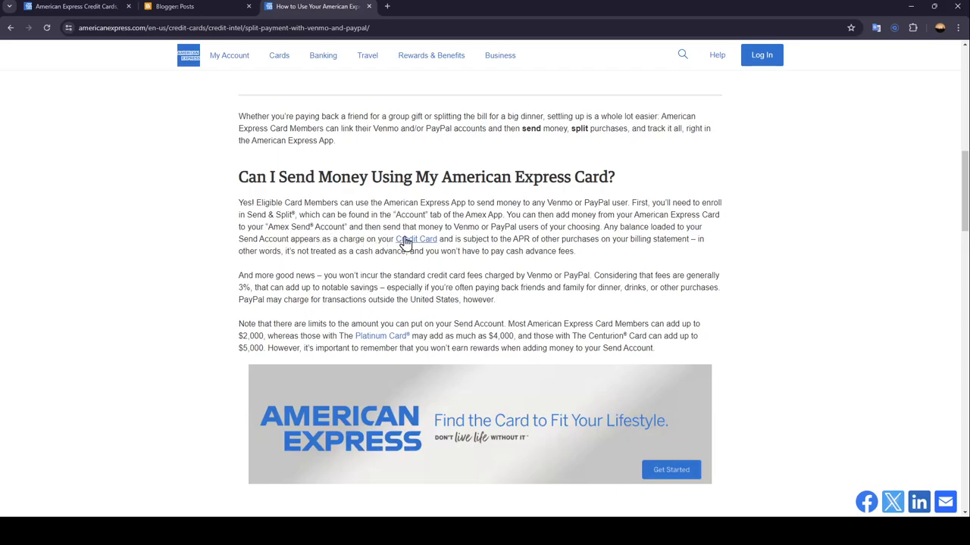
pyautogui.moveTo(537, 236)
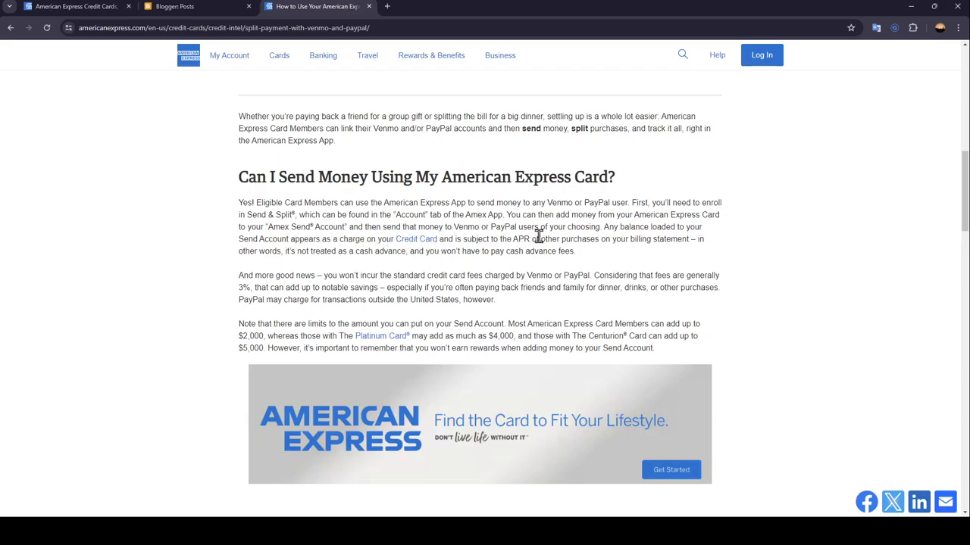
pyautogui.moveTo(615, 227)
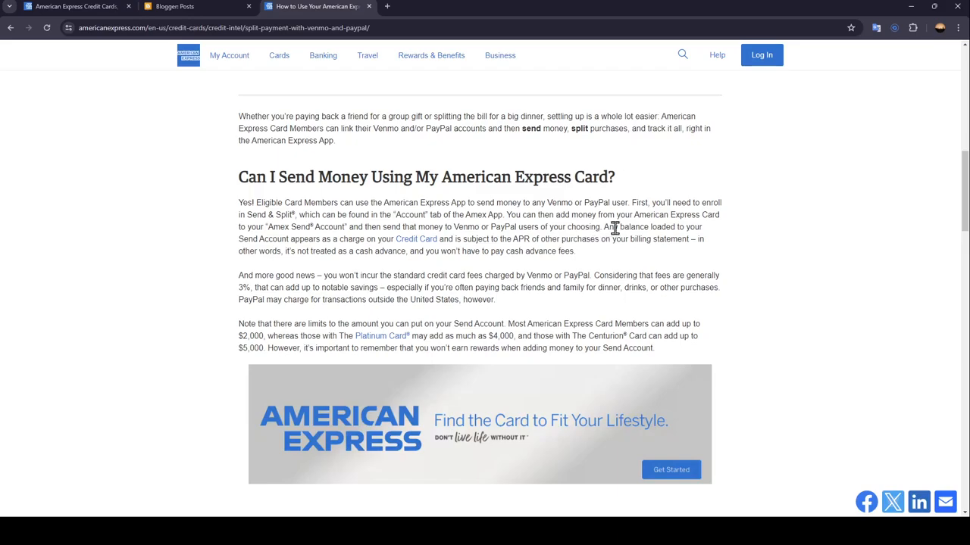
pyautogui.moveTo(286, 244)
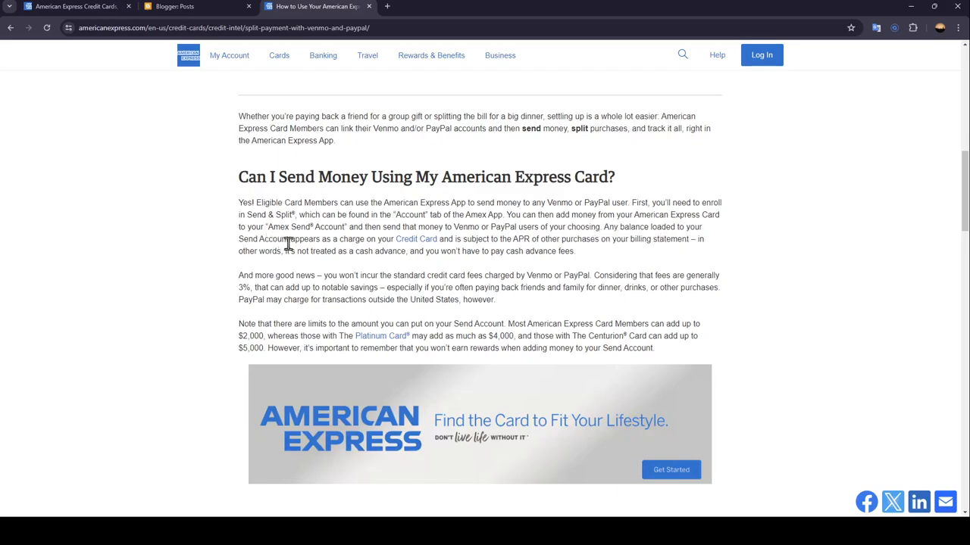
pyautogui.moveTo(400, 252)
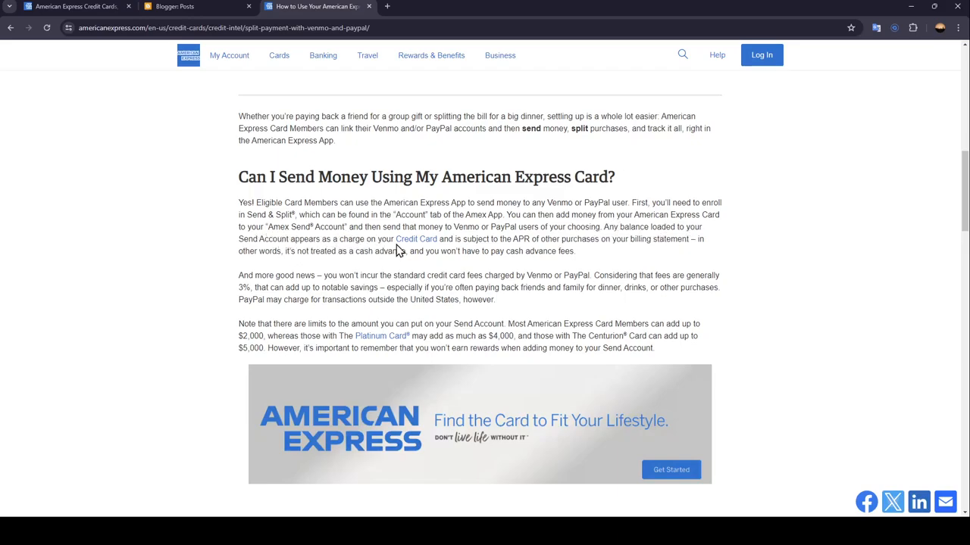
pyautogui.moveTo(500, 249)
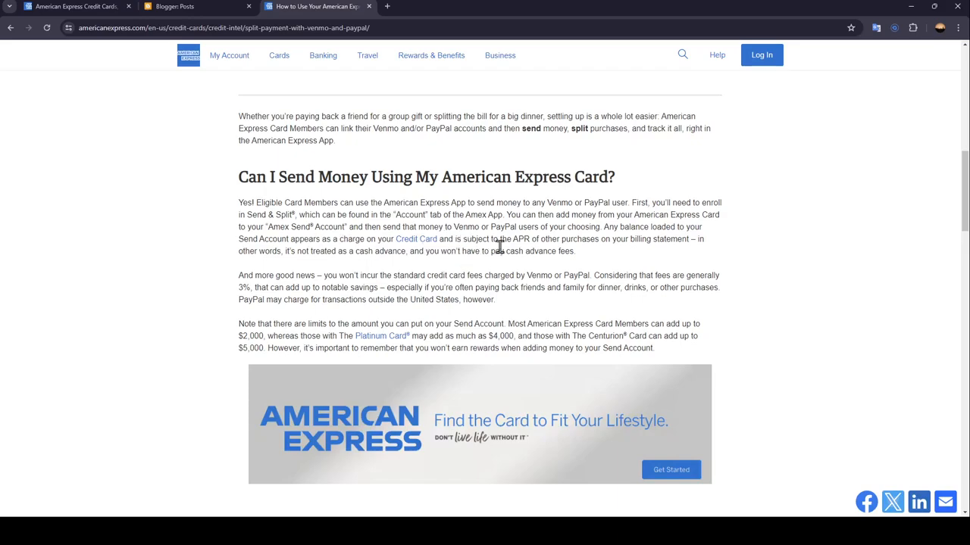
pyautogui.moveTo(527, 252)
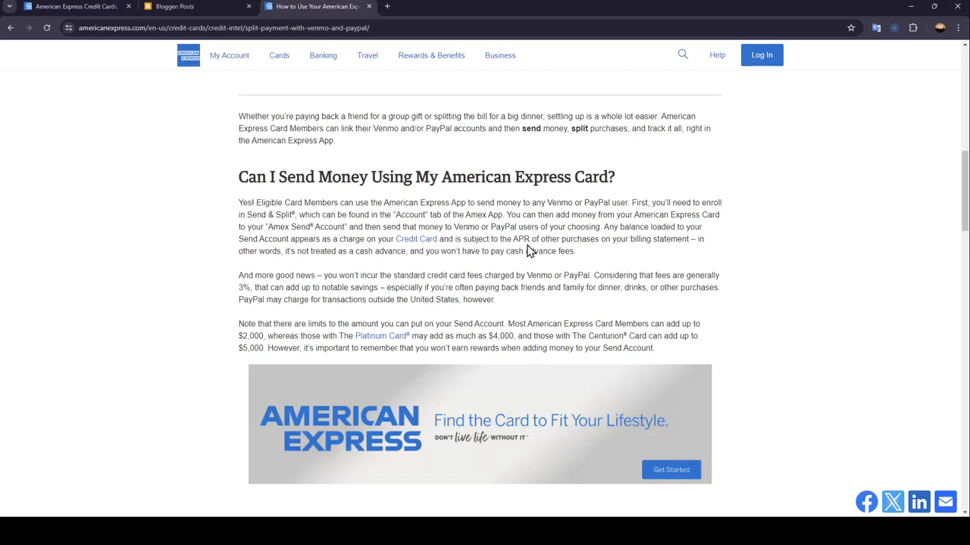
pyautogui.moveTo(681, 252)
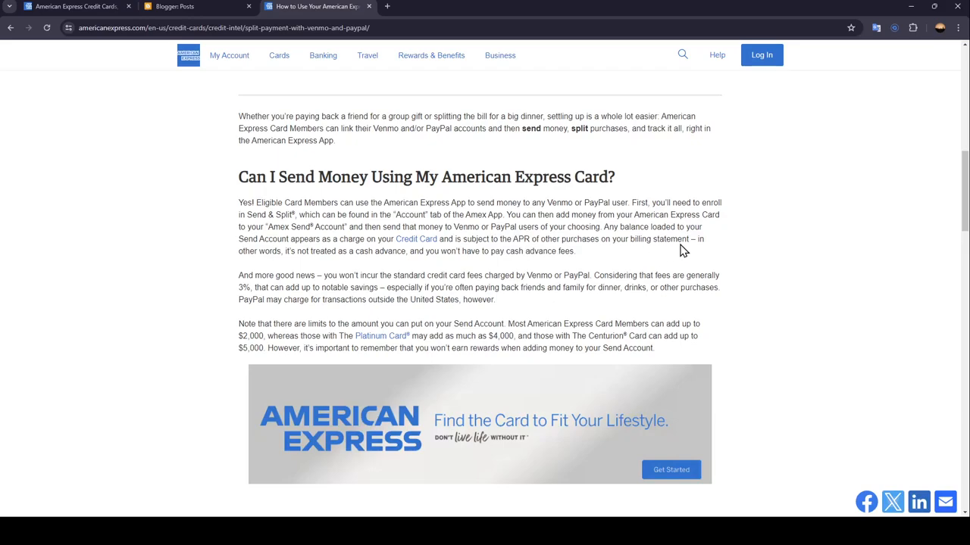
pyautogui.moveTo(290, 264)
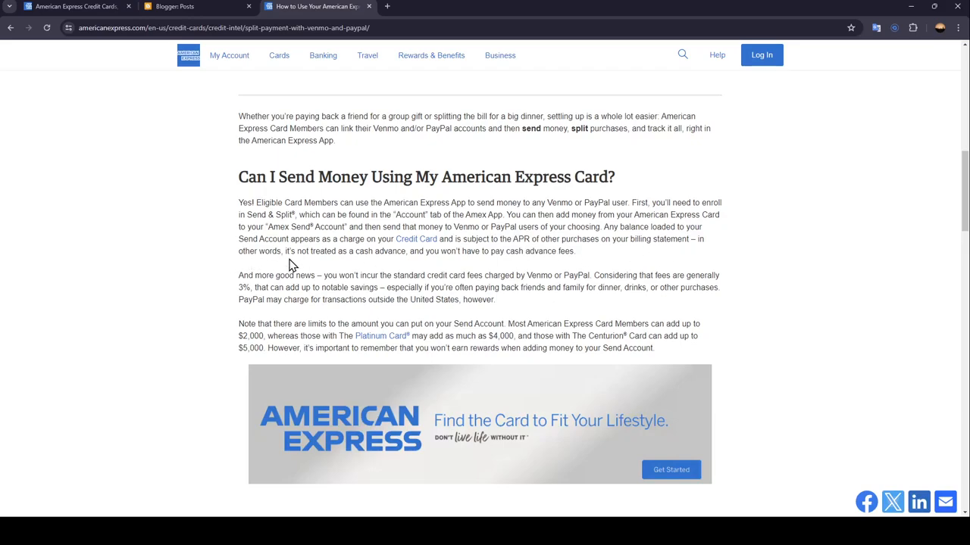
pyautogui.moveTo(394, 273)
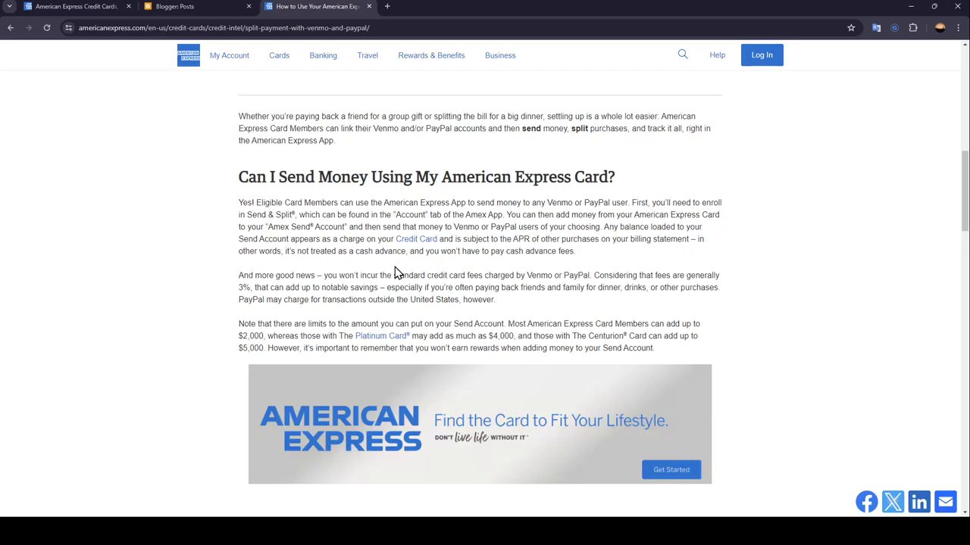
pyautogui.moveTo(558, 264)
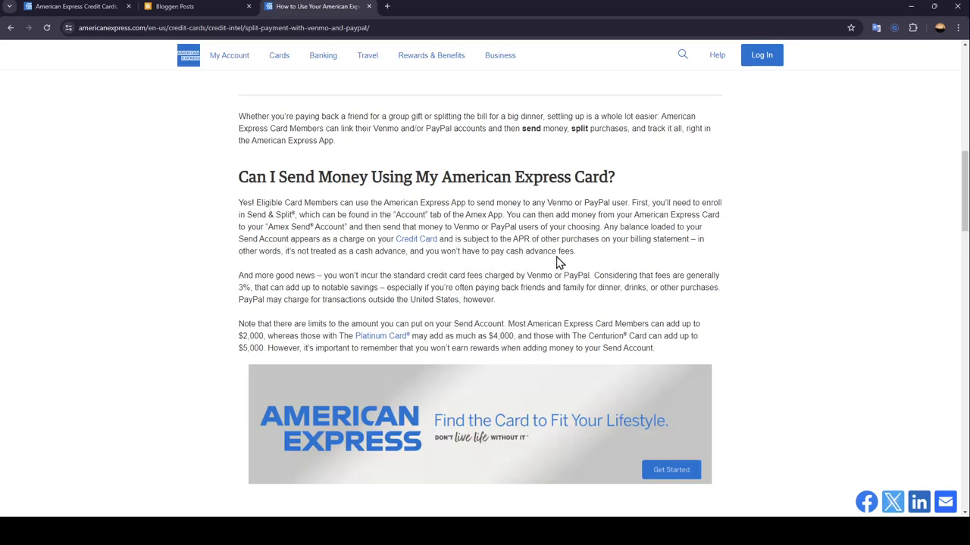
pyautogui.moveTo(422, 188)
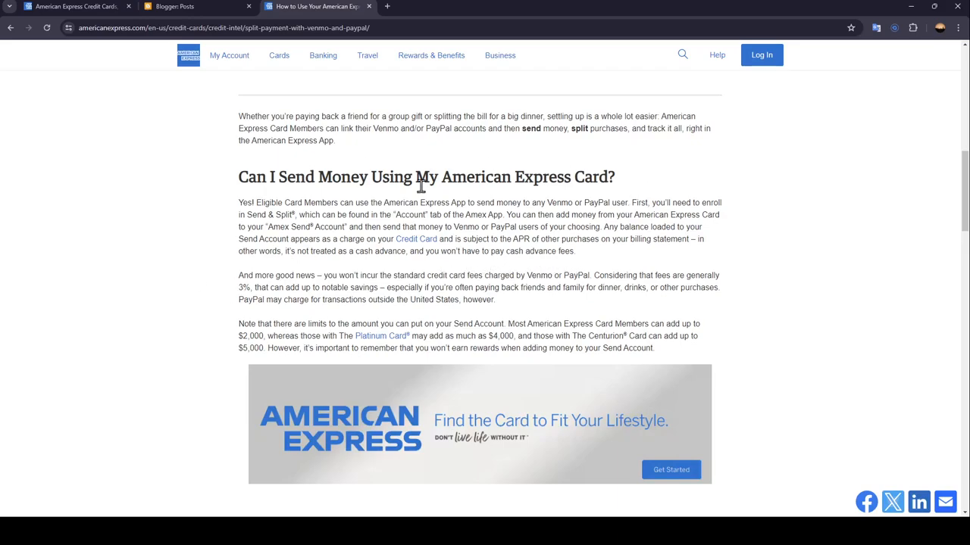
pyautogui.moveTo(788, 324)
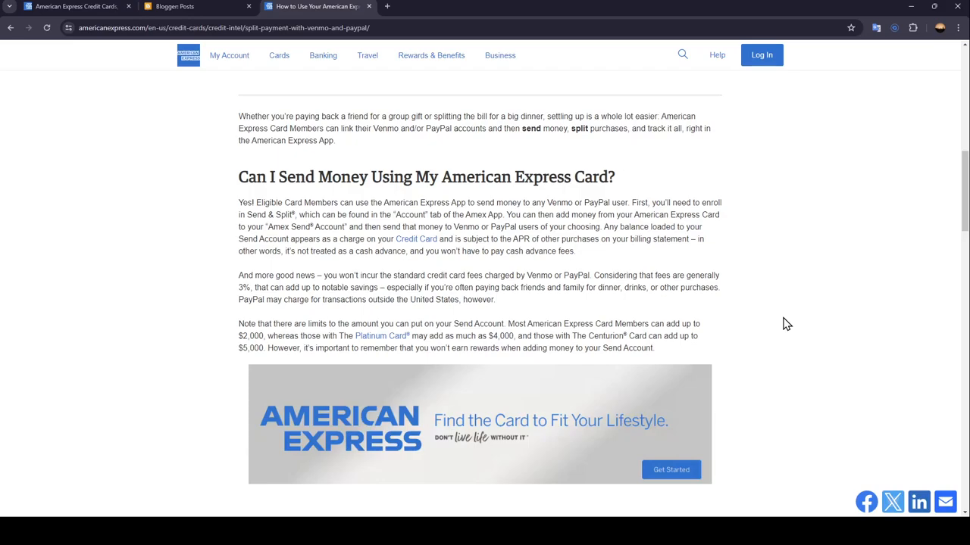